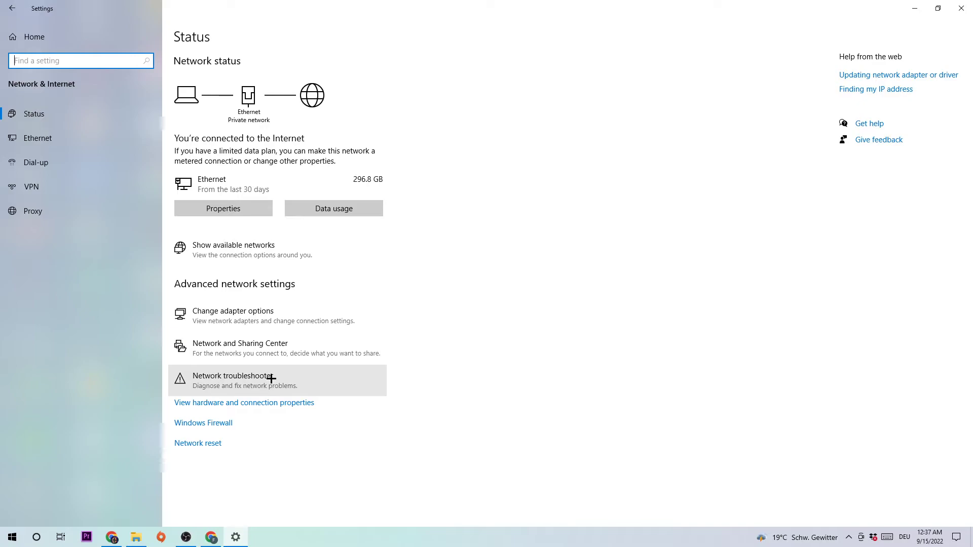
Step: Open Control Panel's Network Connections list from the Network & Internet status page
click(233, 310)
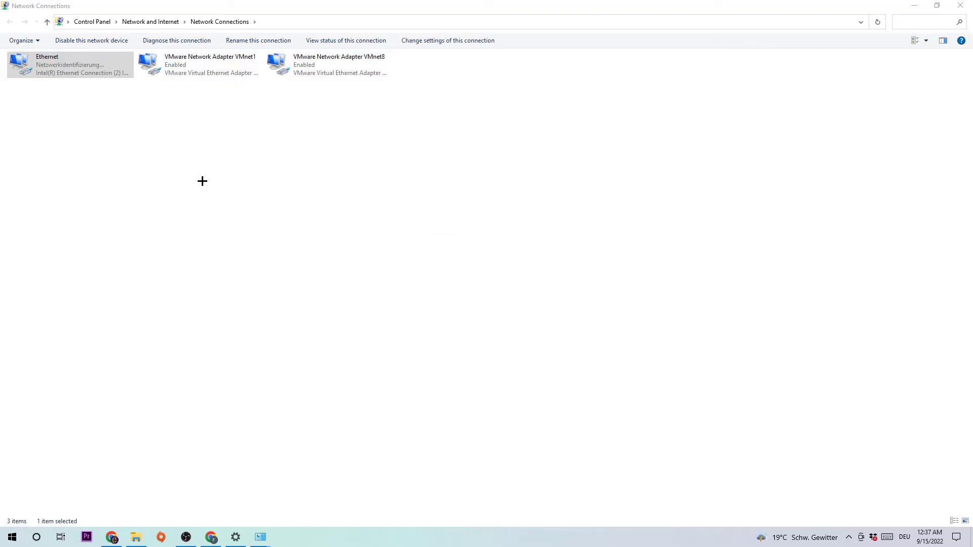